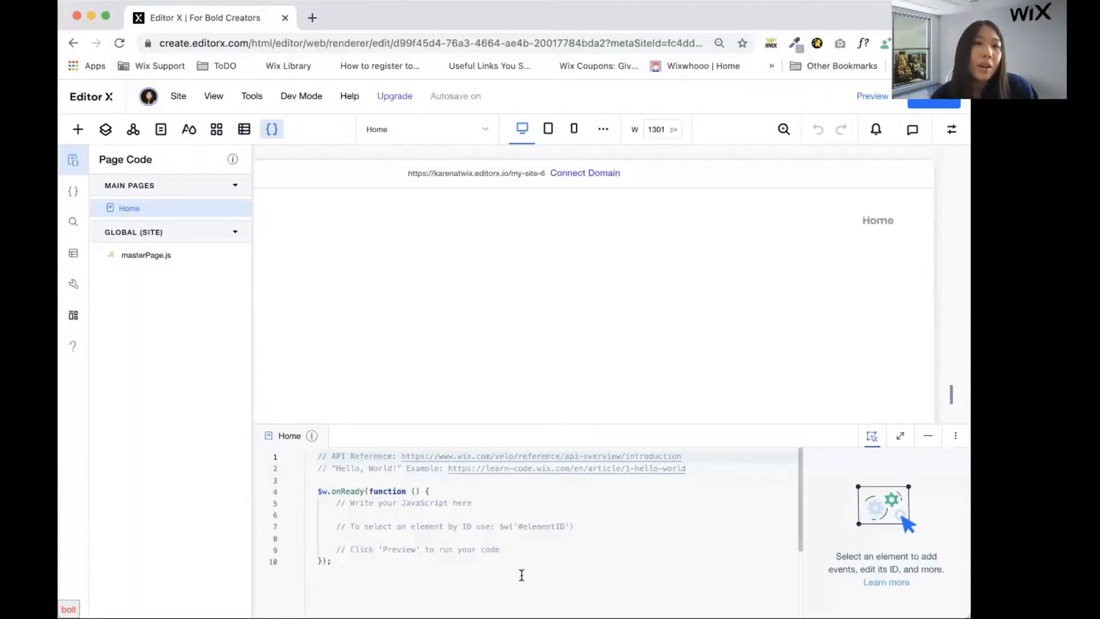
Show the Code Files panel with its public, backend and packages sections.
click(301, 96)
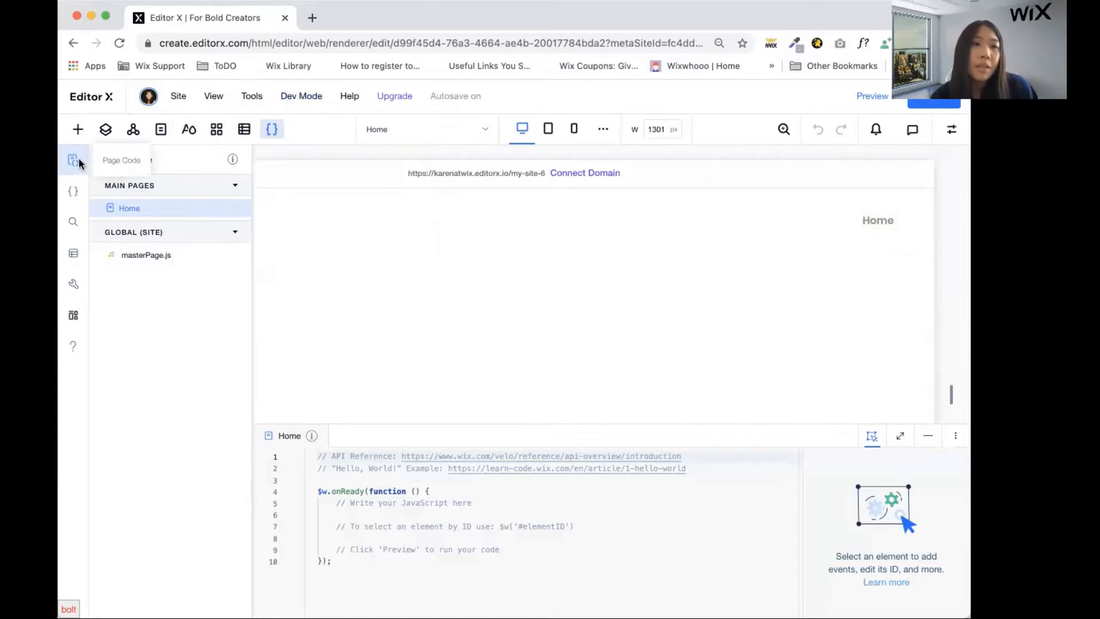
click(73, 190)
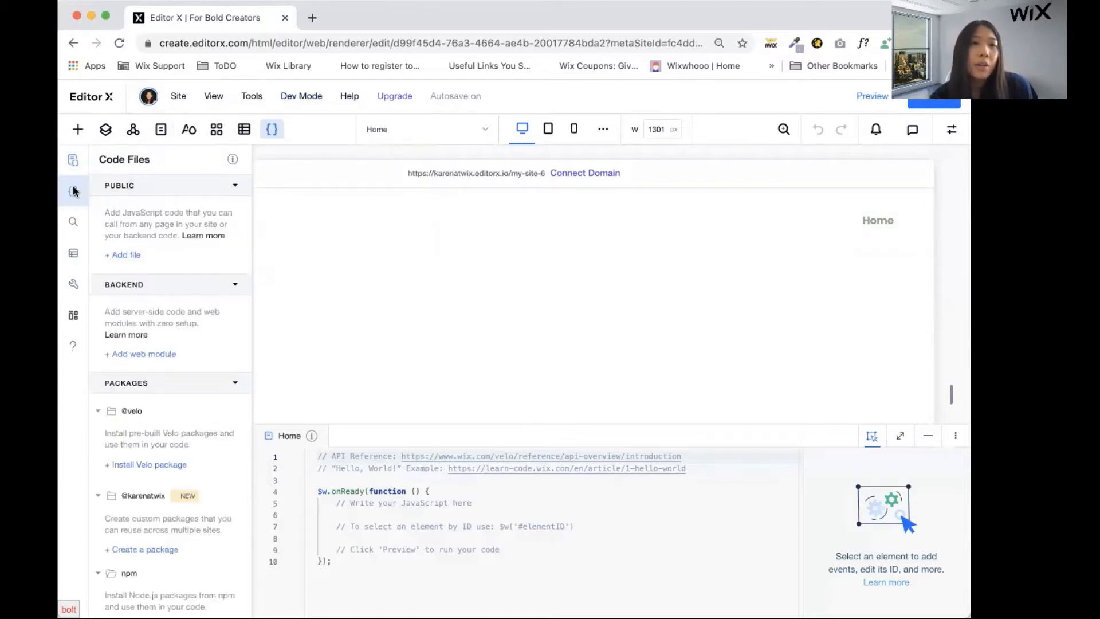
mouse_move(74, 191)
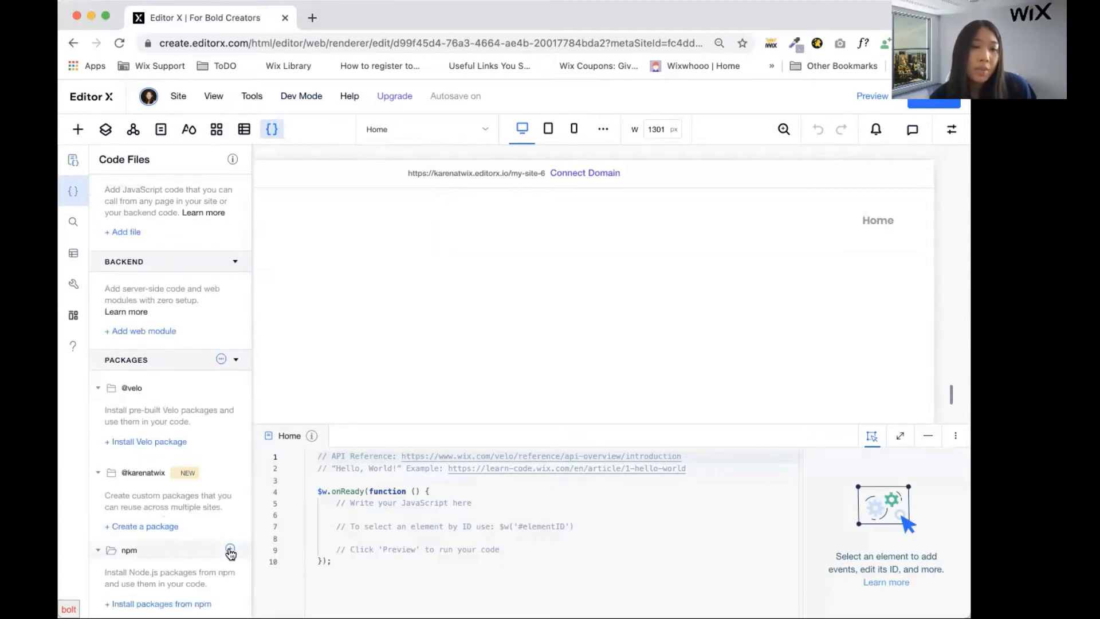
Open the npm Package Manager and scroll through the moment package's readme.
click(231, 551)
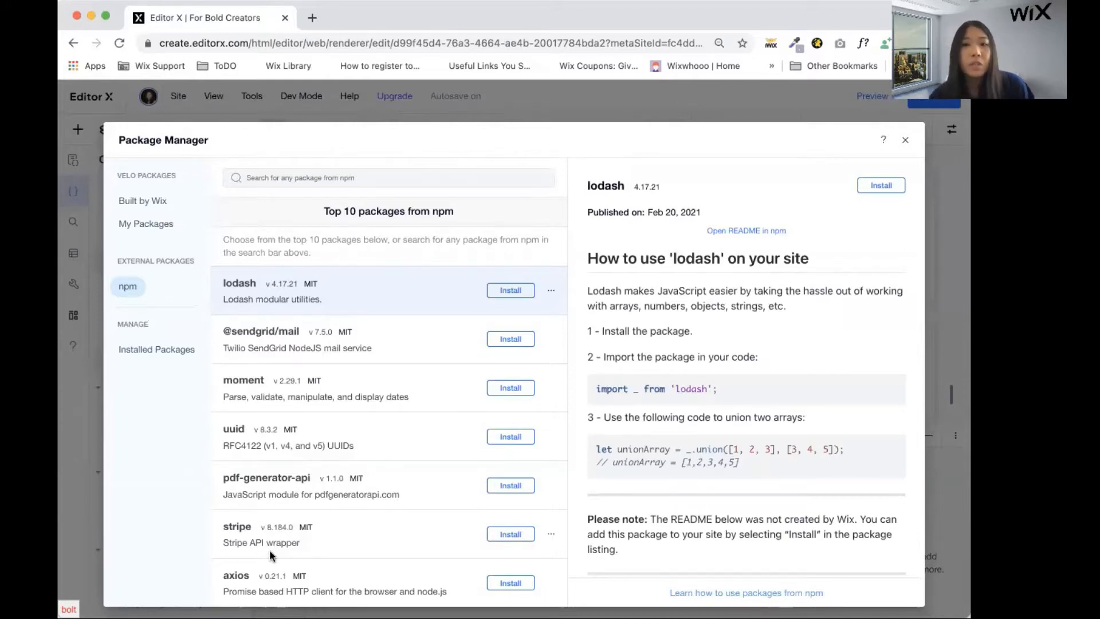
mouse_move(258, 297)
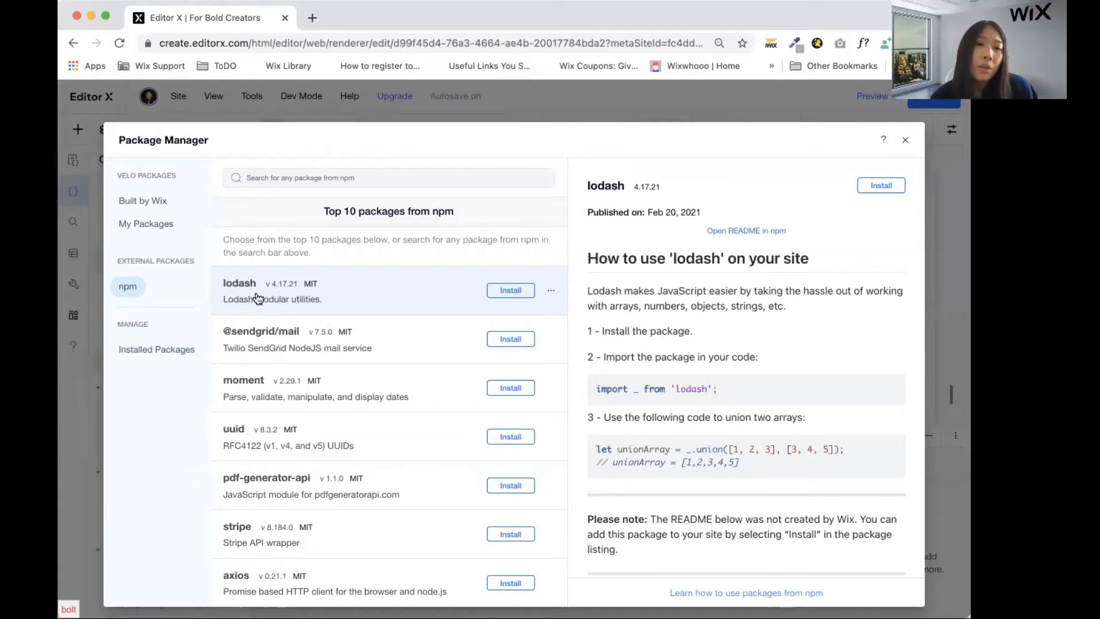
mouse_move(263, 384)
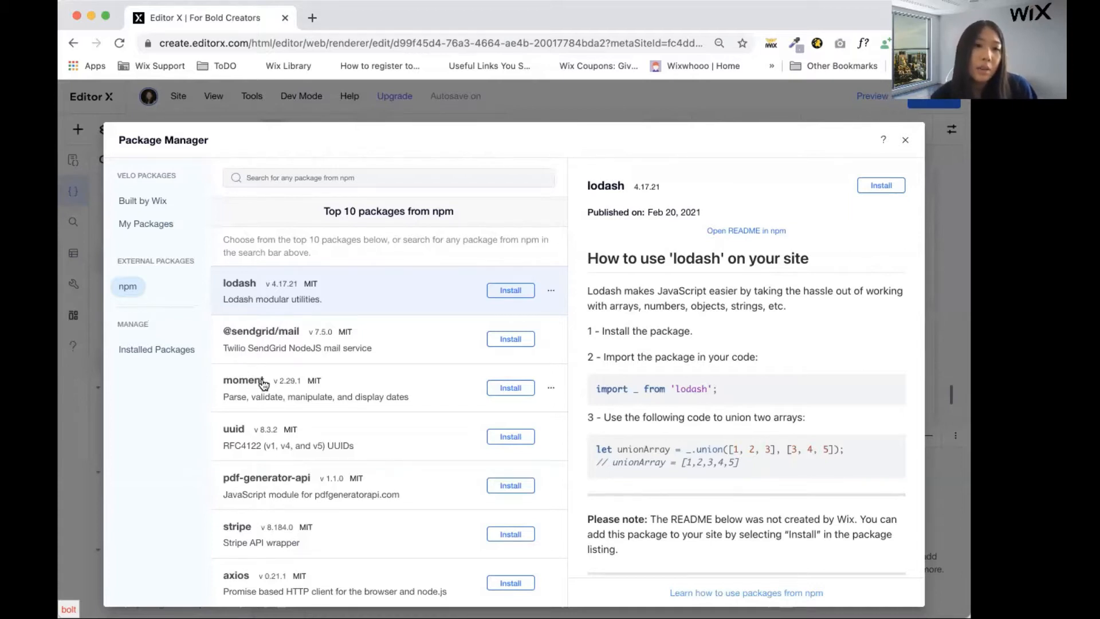
click(243, 379)
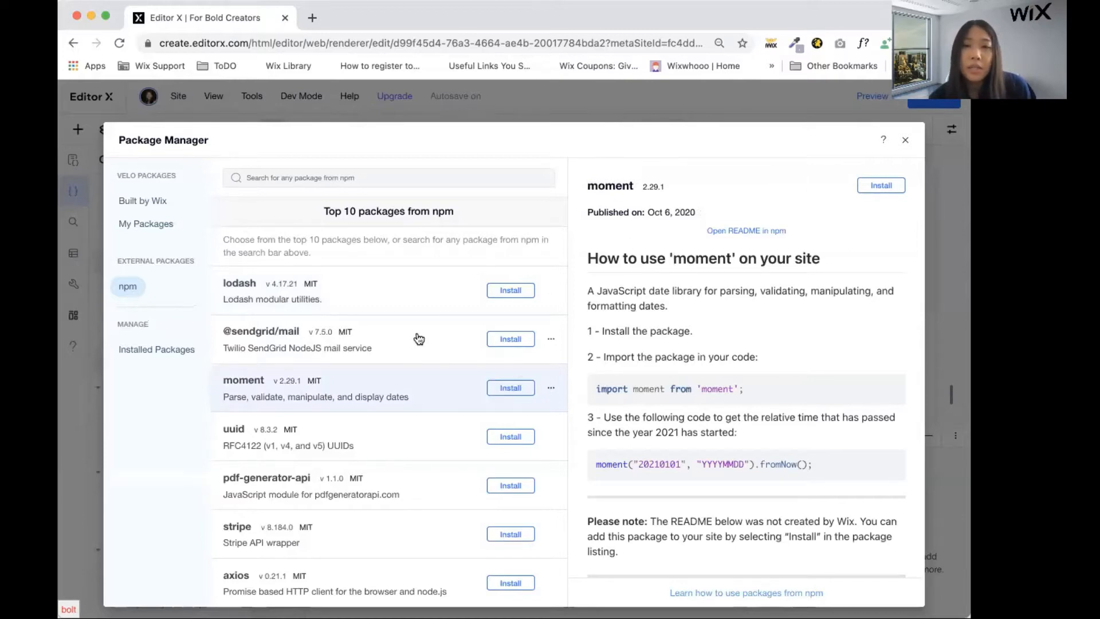
scroll(down, 3)
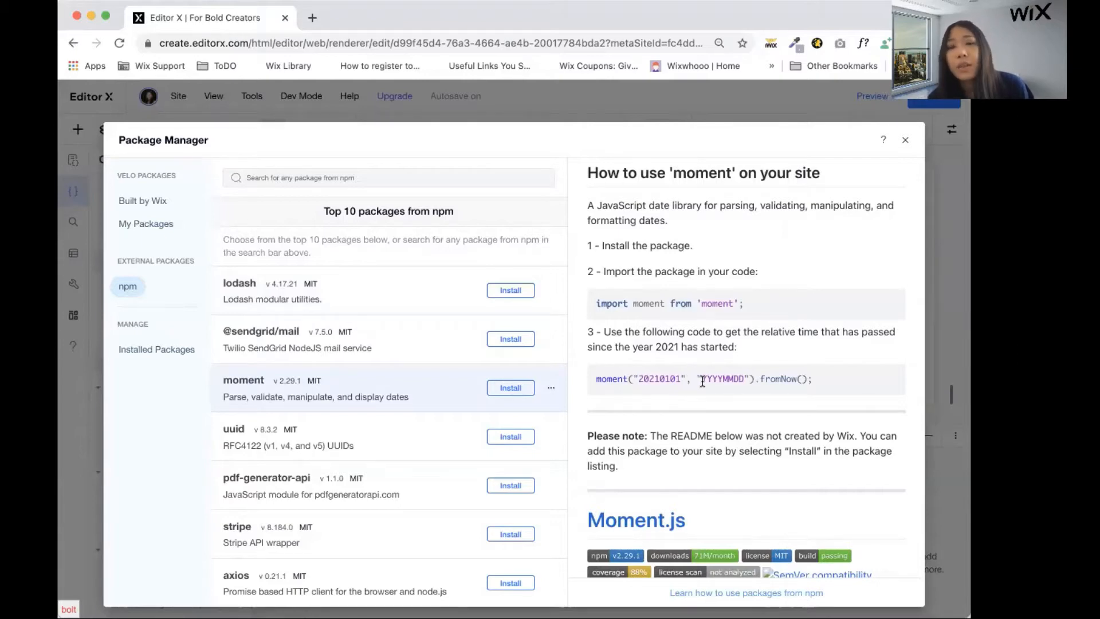
scroll(down, 3)
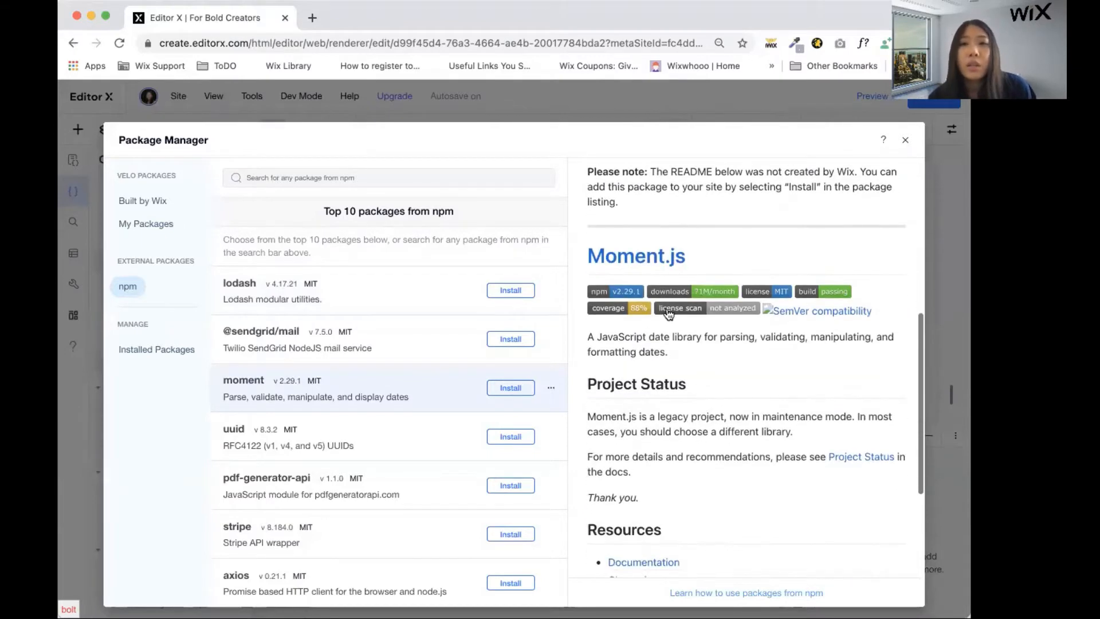
scroll(down, 3)
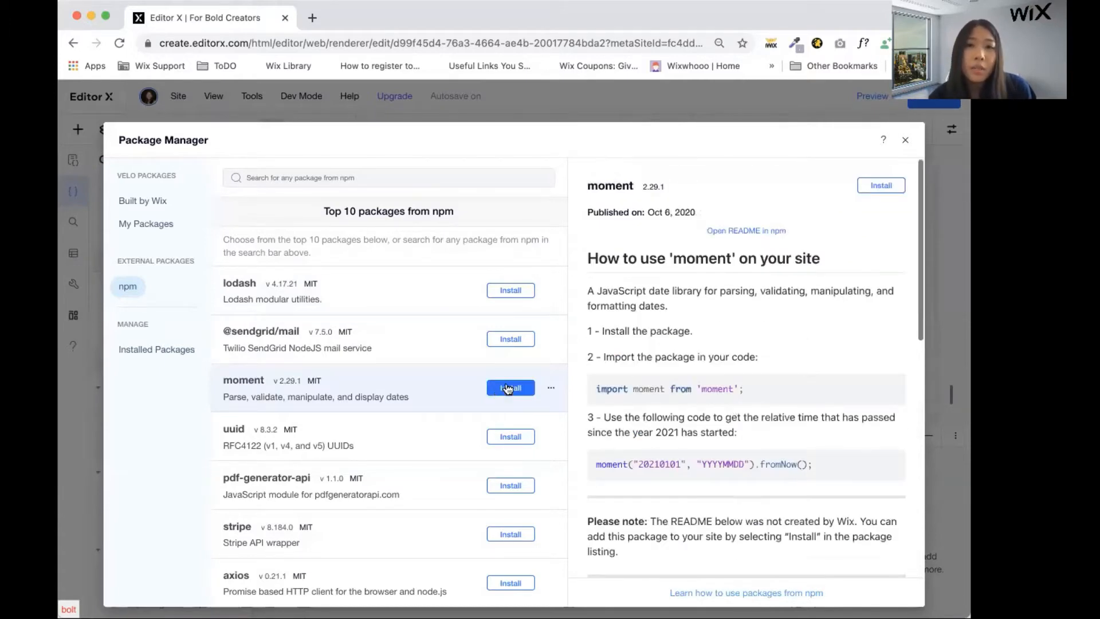
Install the moment package from the Package Manager.
click(510, 387)
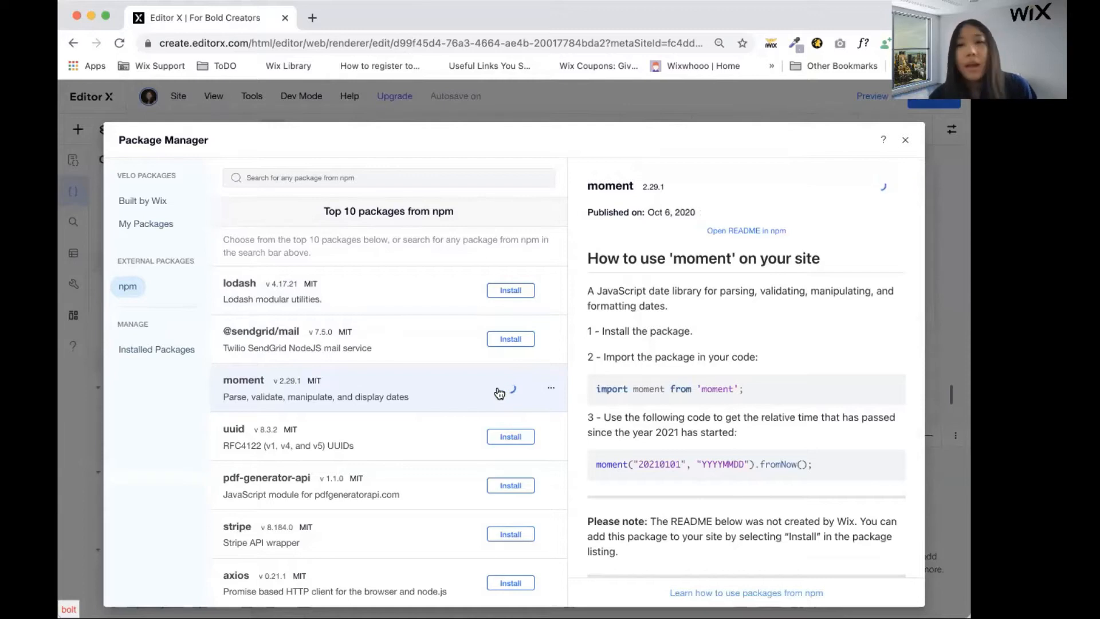
mouse_move(509, 388)
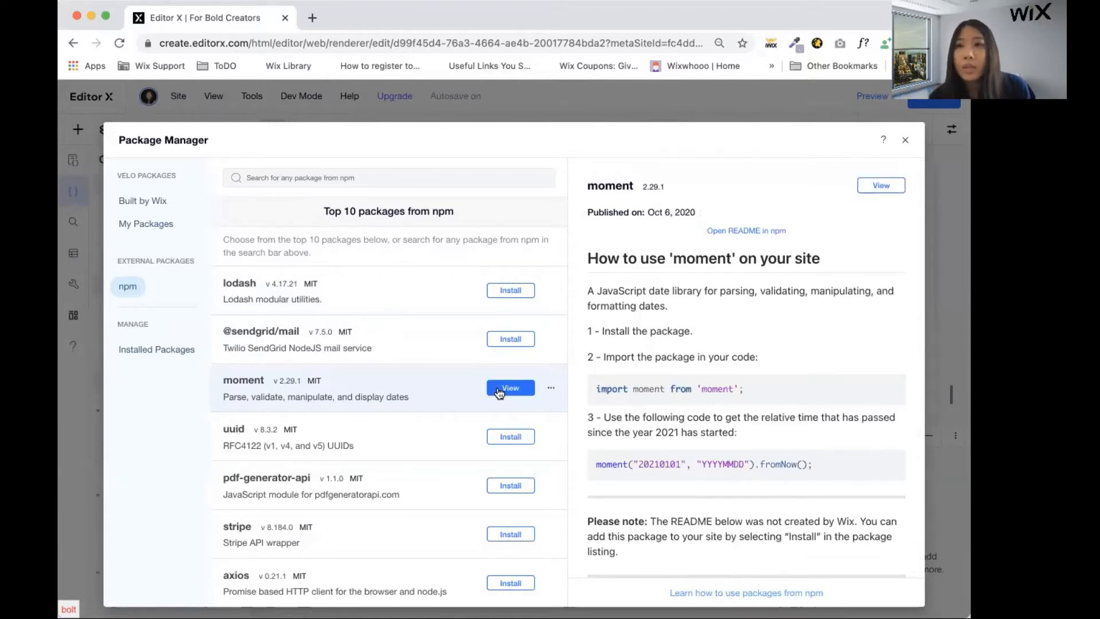
mouse_move(505, 308)
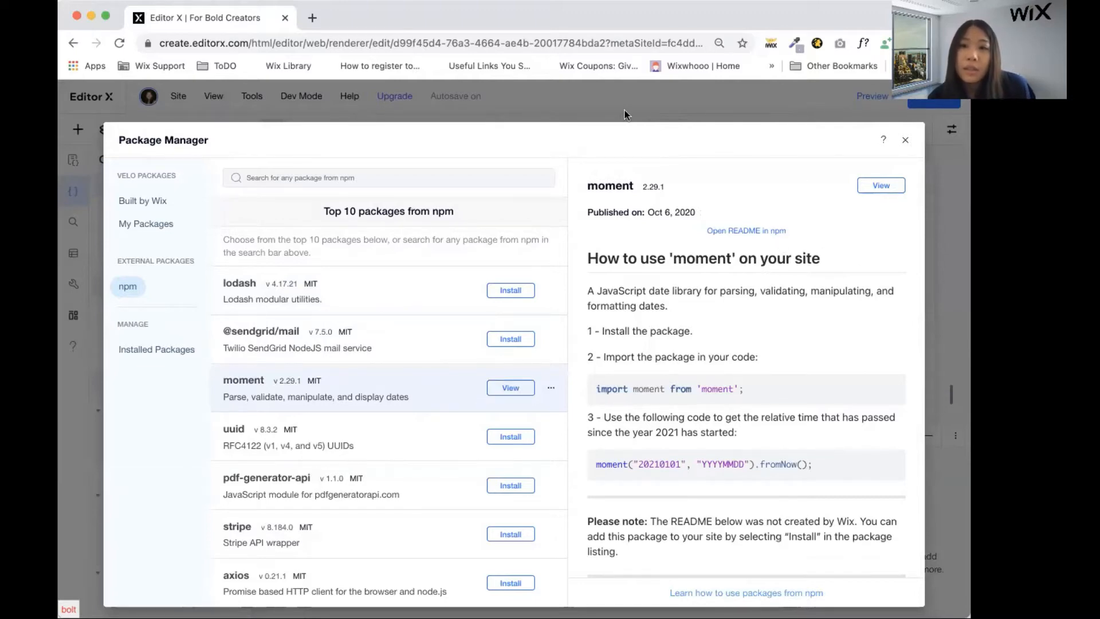
Close the Package Manager and replace the header comments with import moment from 'moment'.
click(905, 140)
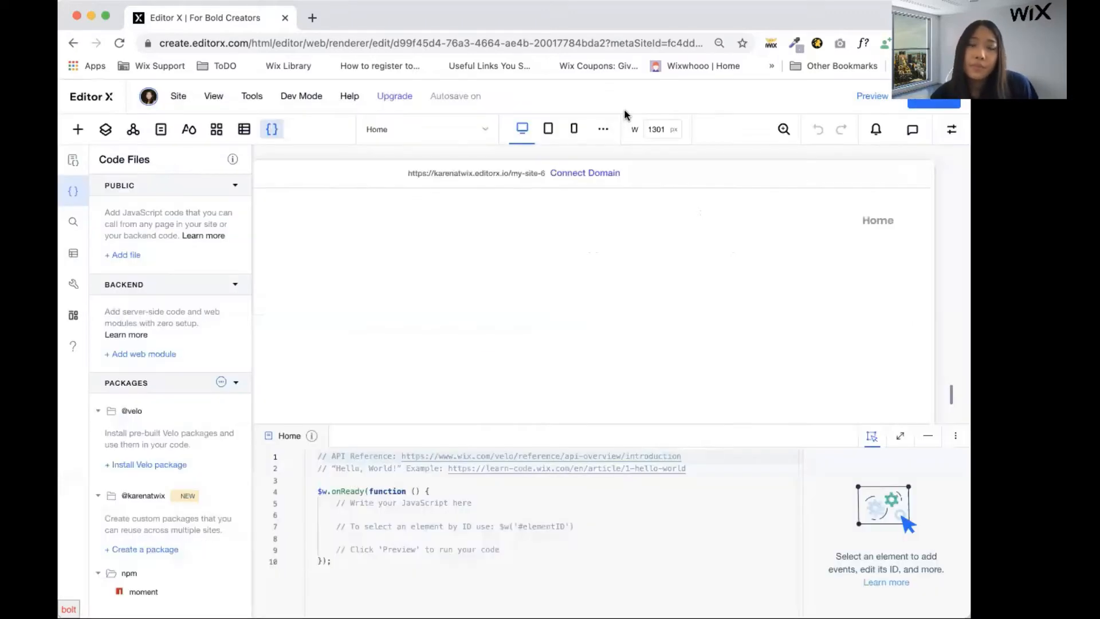
mouse_move(72, 160)
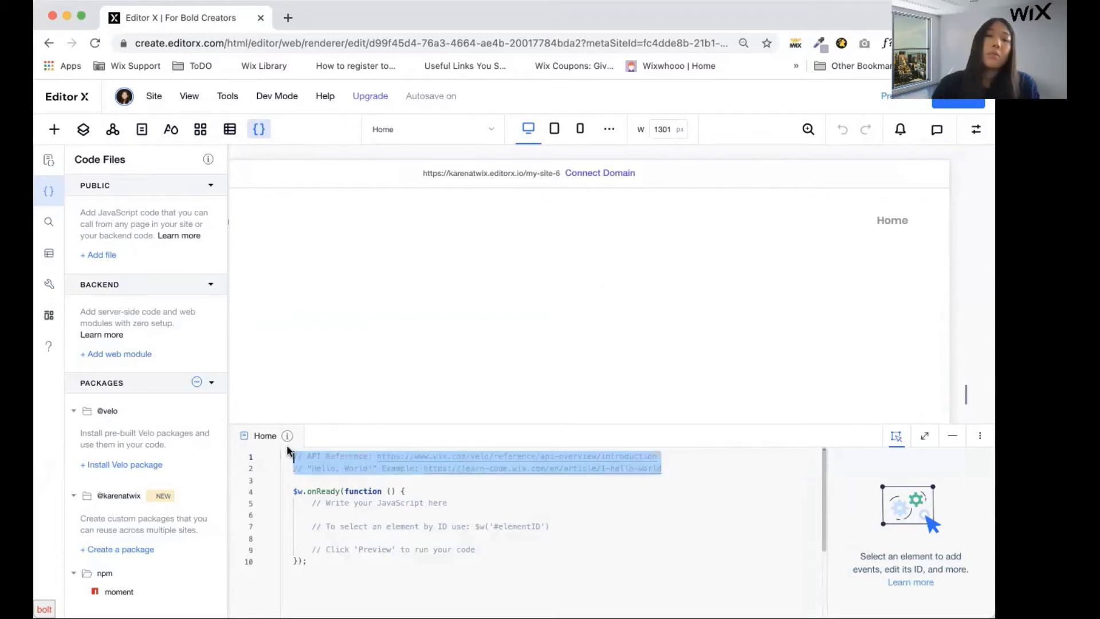
text(import moment from)
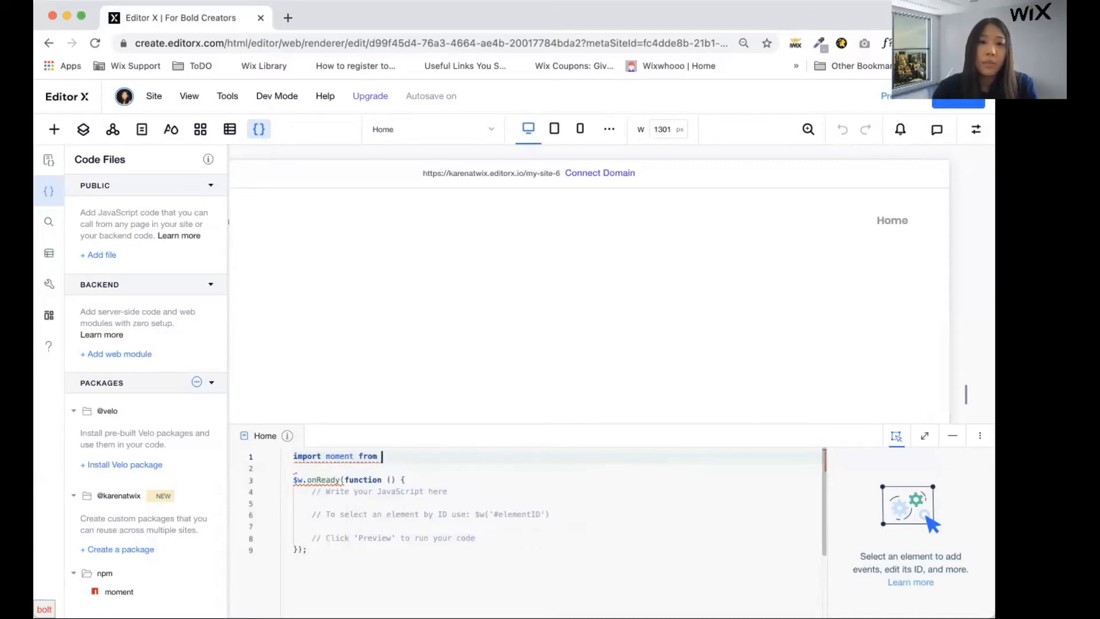
text('moment')
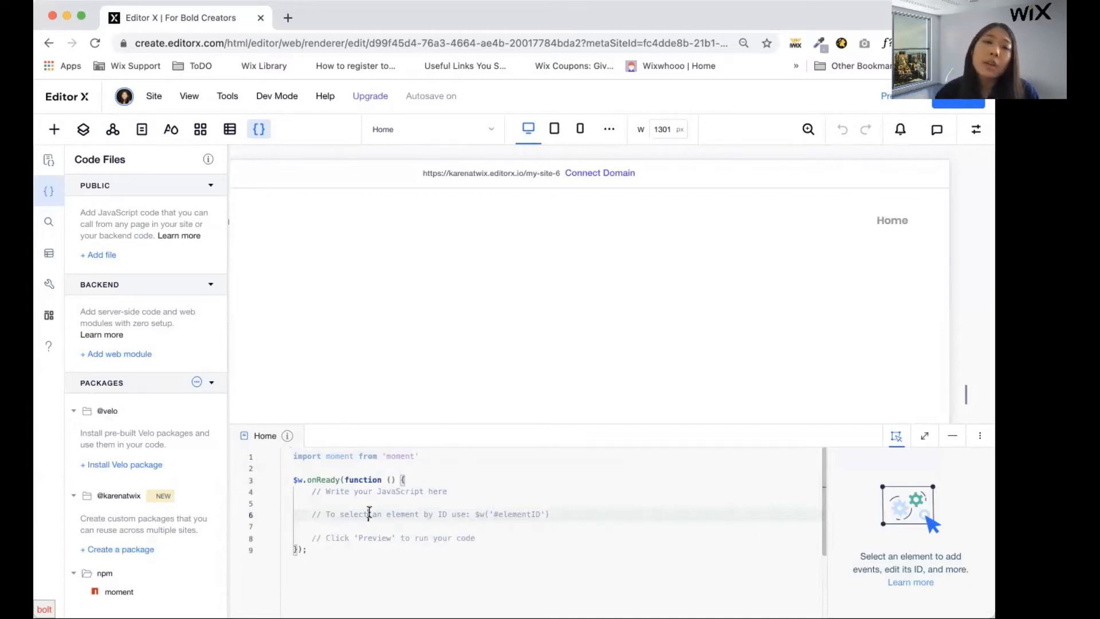
mouse_move(416, 409)
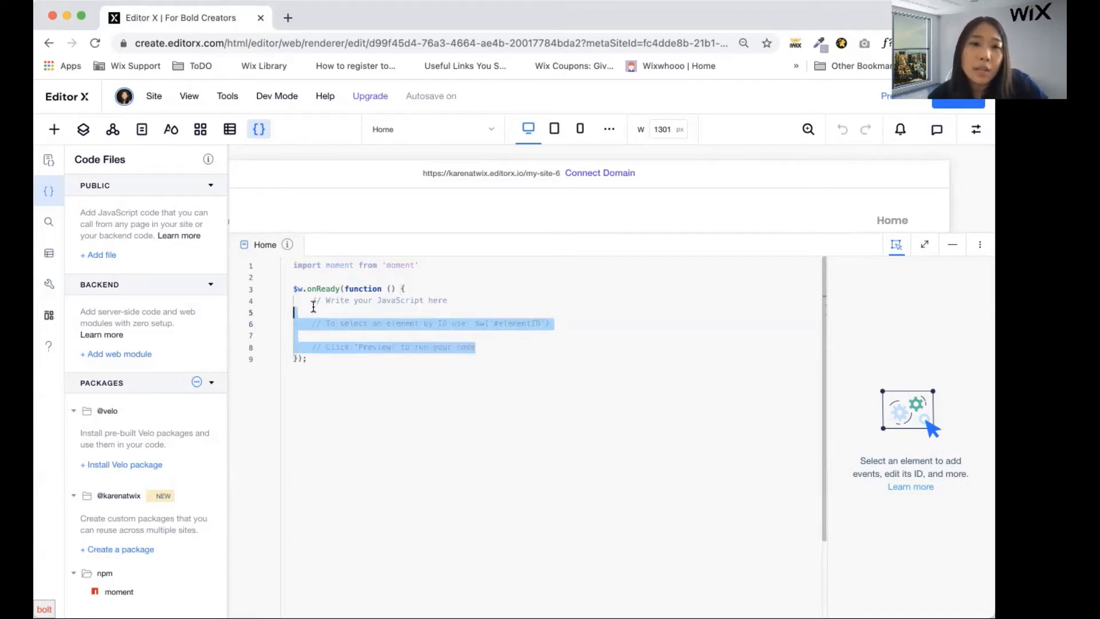
Replace the onReady placeholder comments with let jsDate = new Date().
click(314, 300)
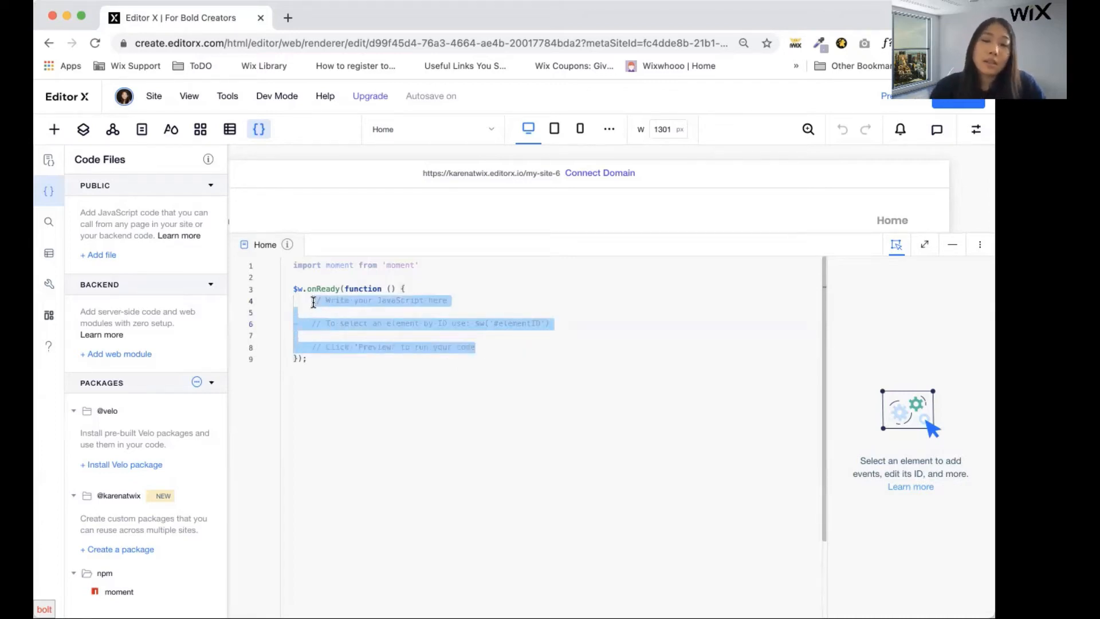
text(let)
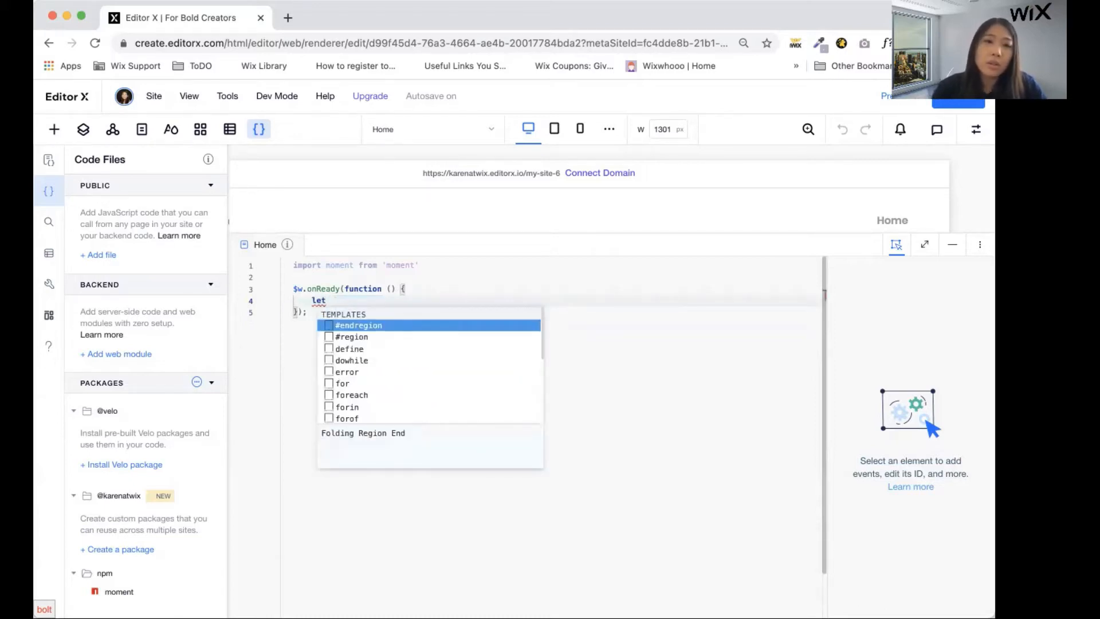
text(js)
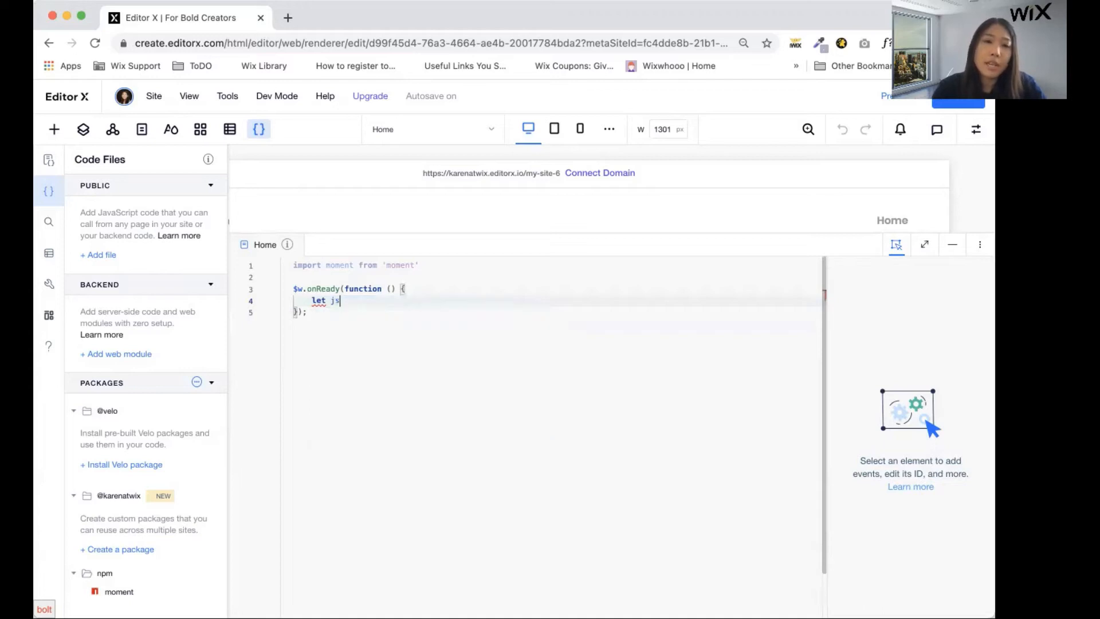
text(Date)
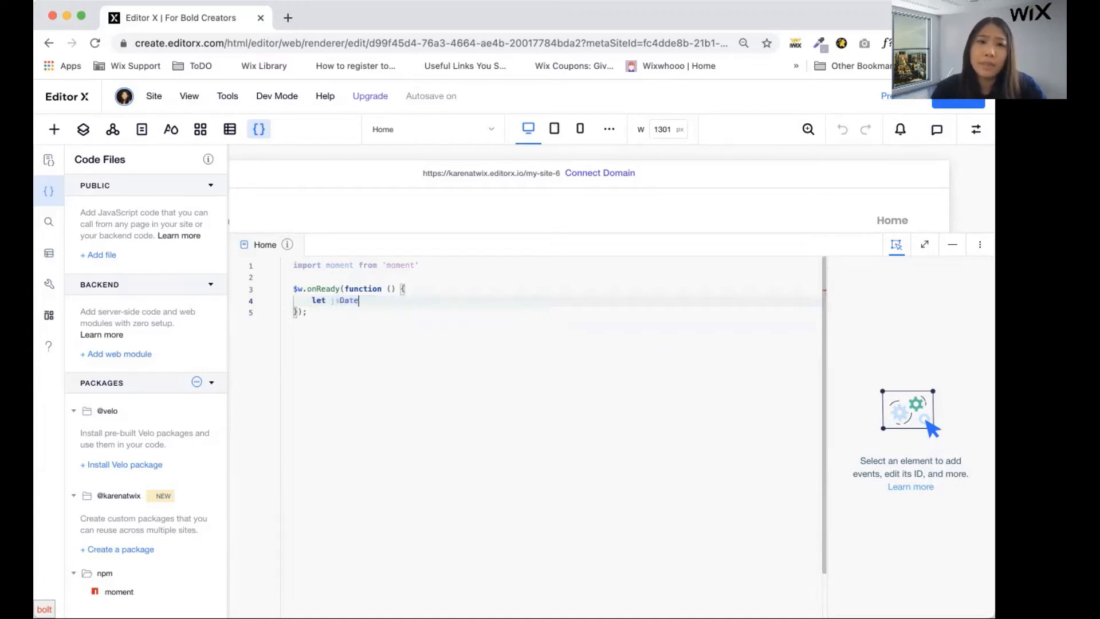
text(= date)
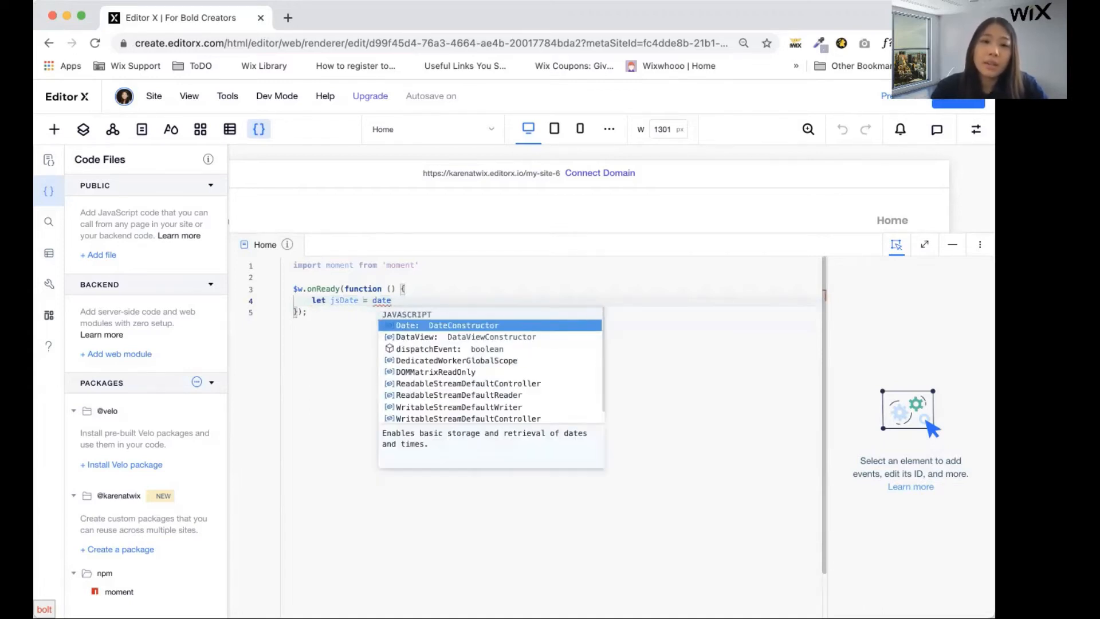
text(new D)
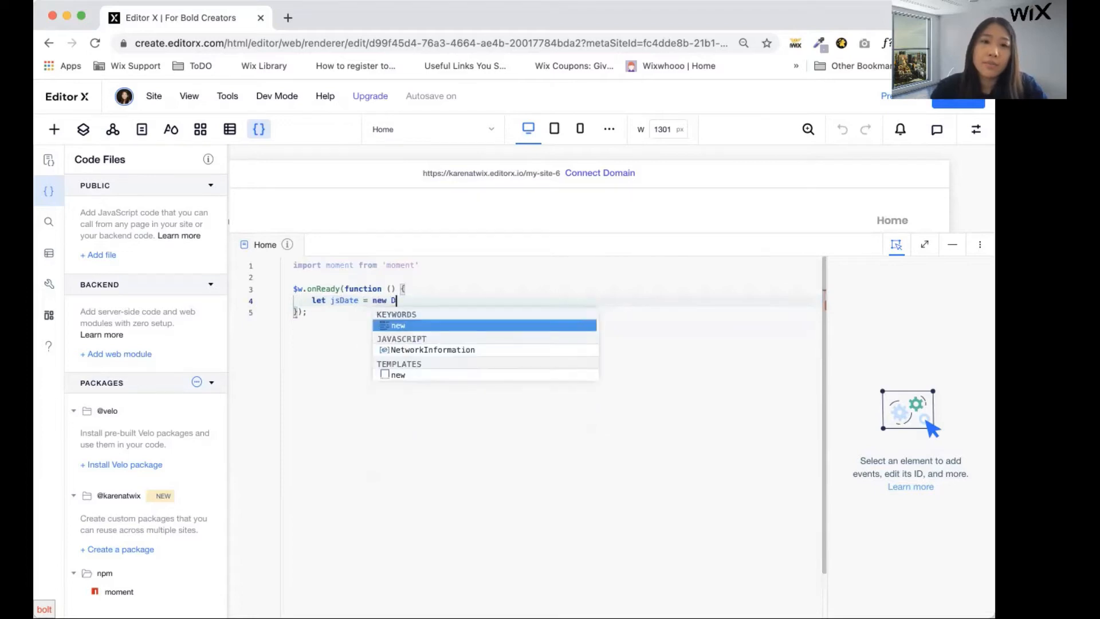
text(et)
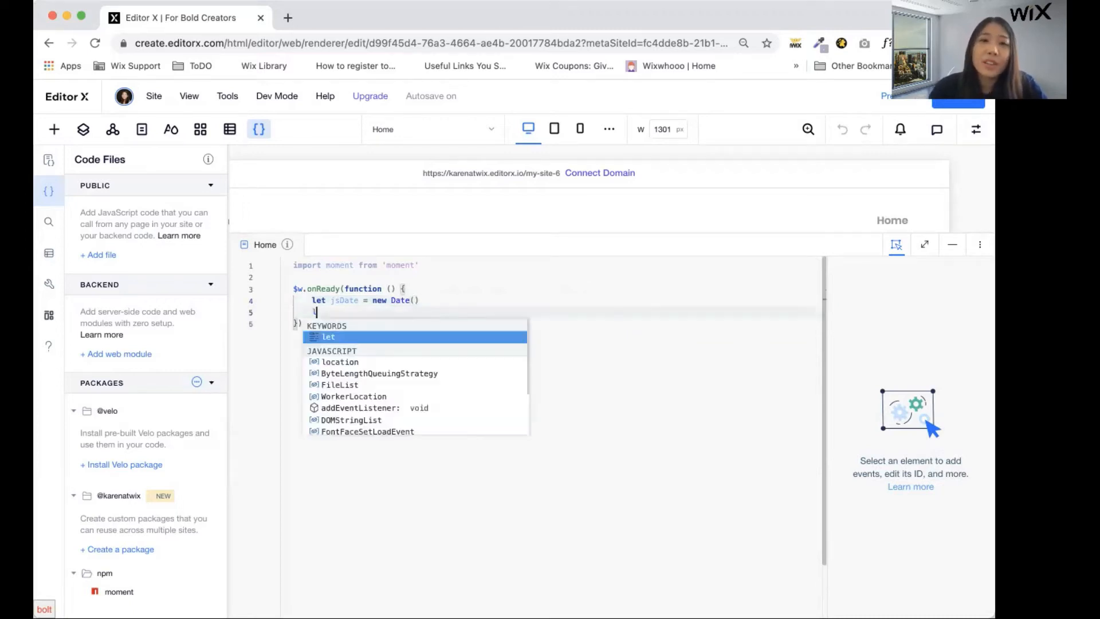
Add console.log('js', jsDate) and start a new let line below.
text(console.log('');)
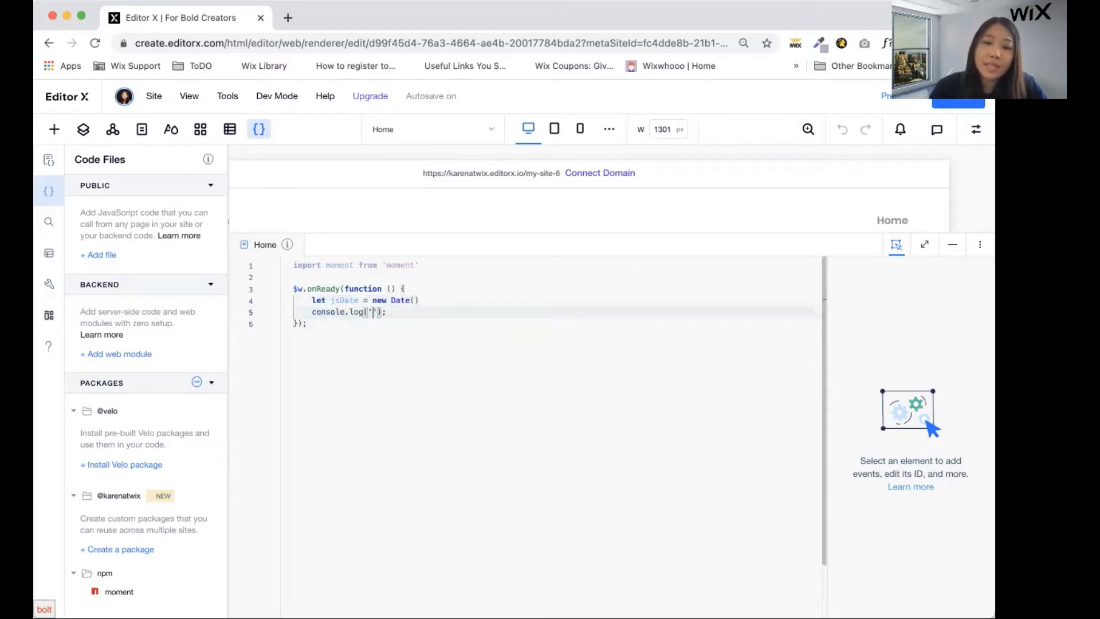
text(js)
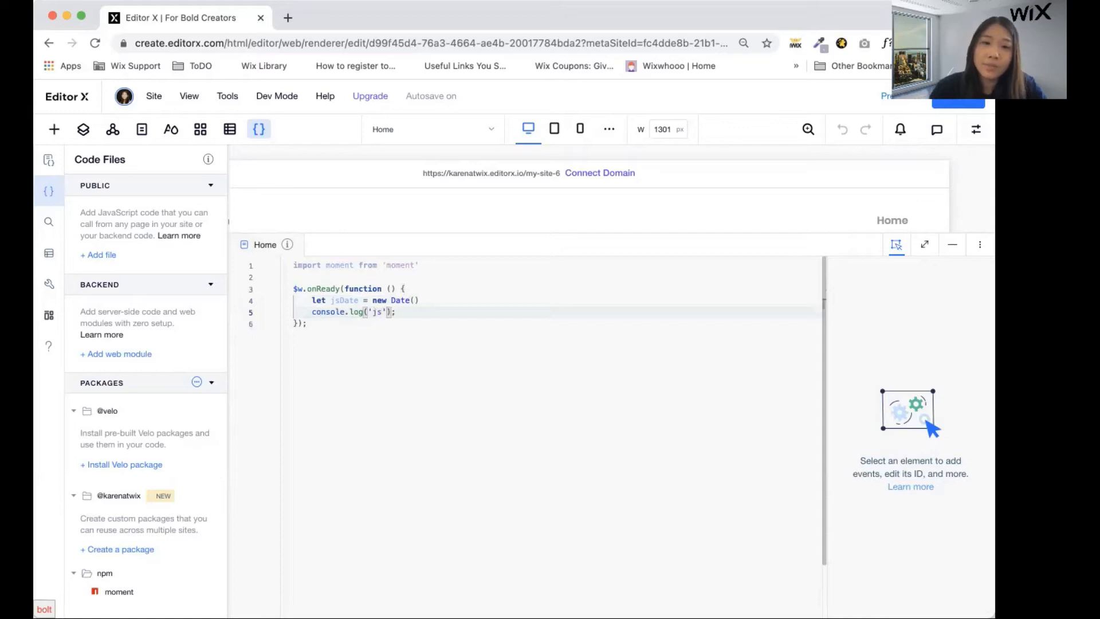
text(, jsDate)
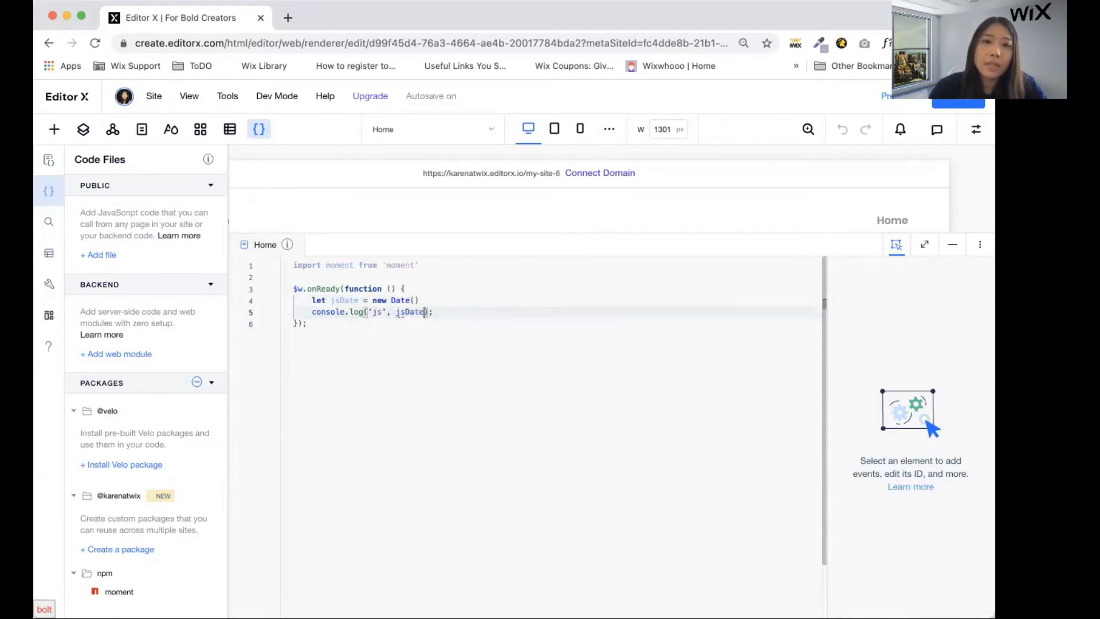
key(Enter)
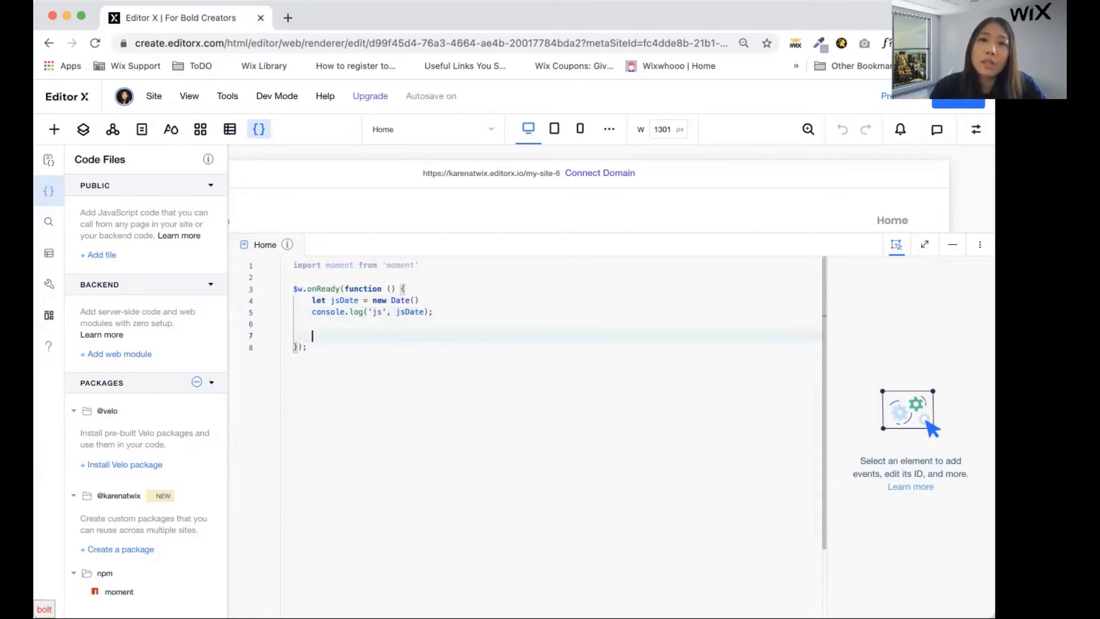
text(let)
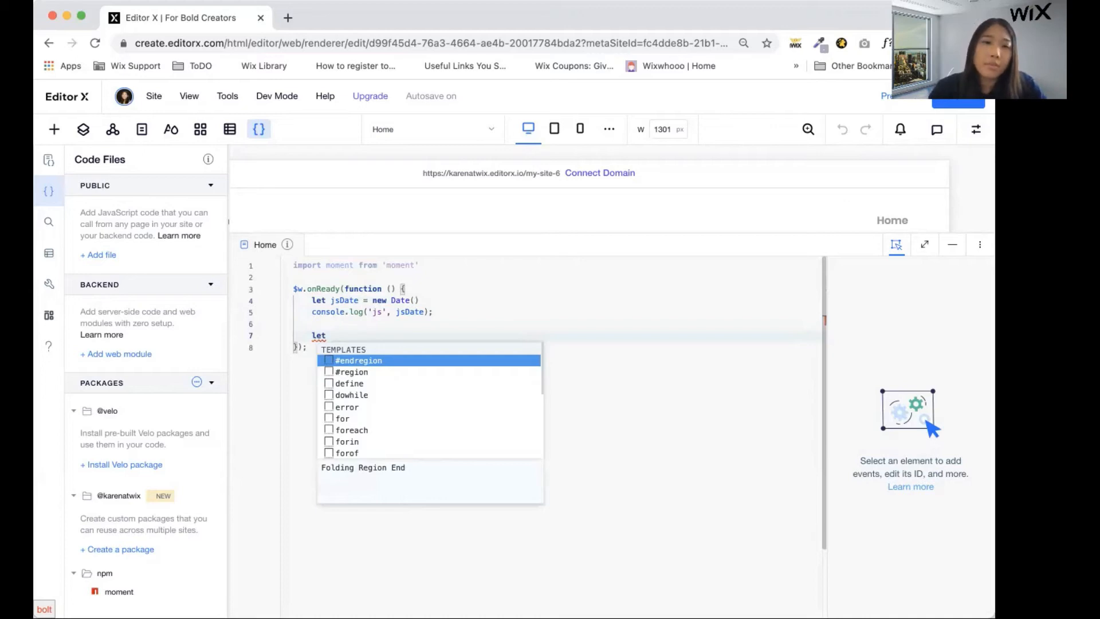
Declare mDate = moment() and log it with console.log('m', mDate).
text(mDate =)
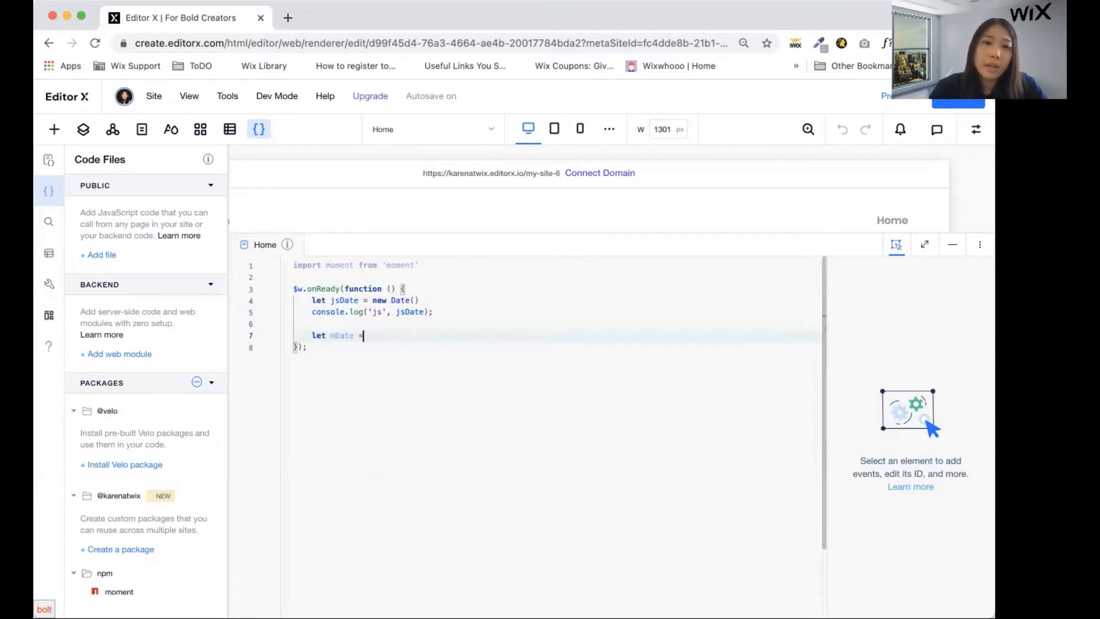
text(moment()
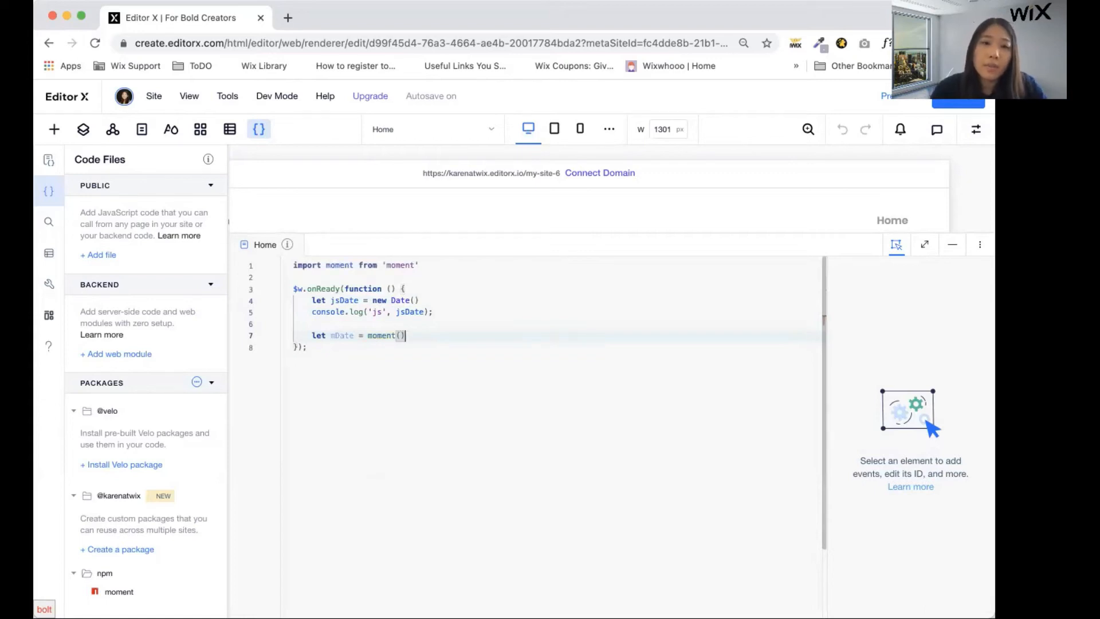
text(log('');)
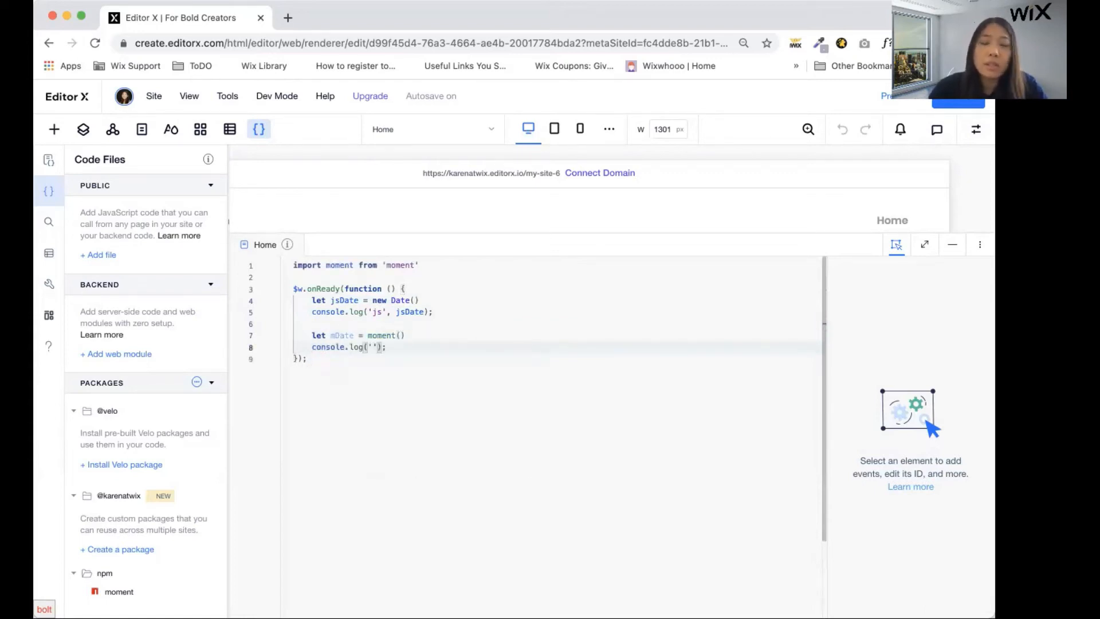
text(m)
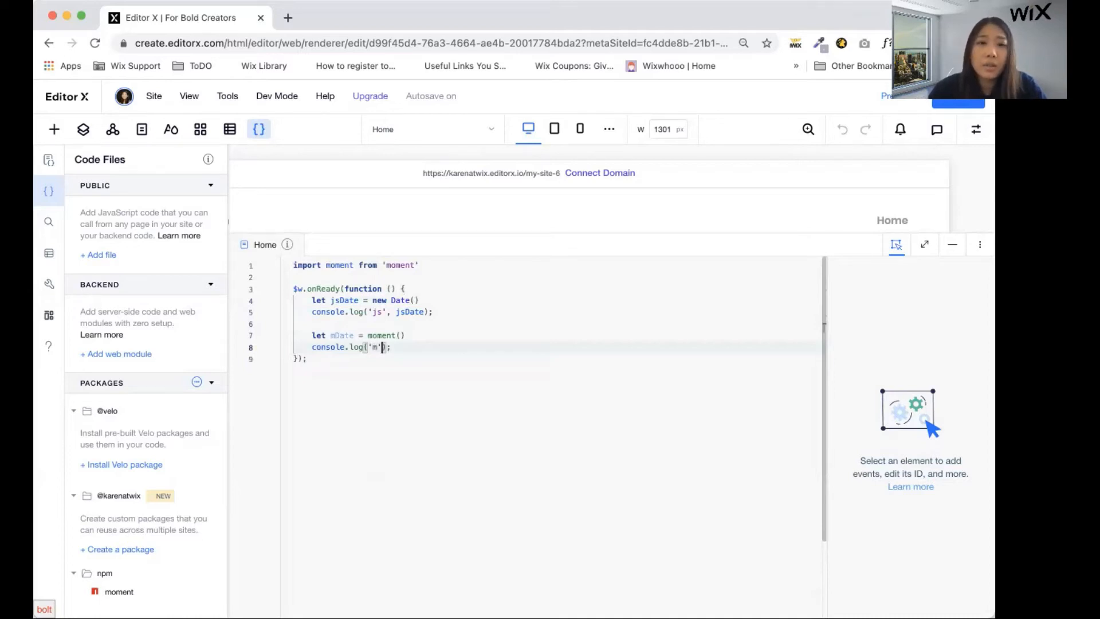
text(,)
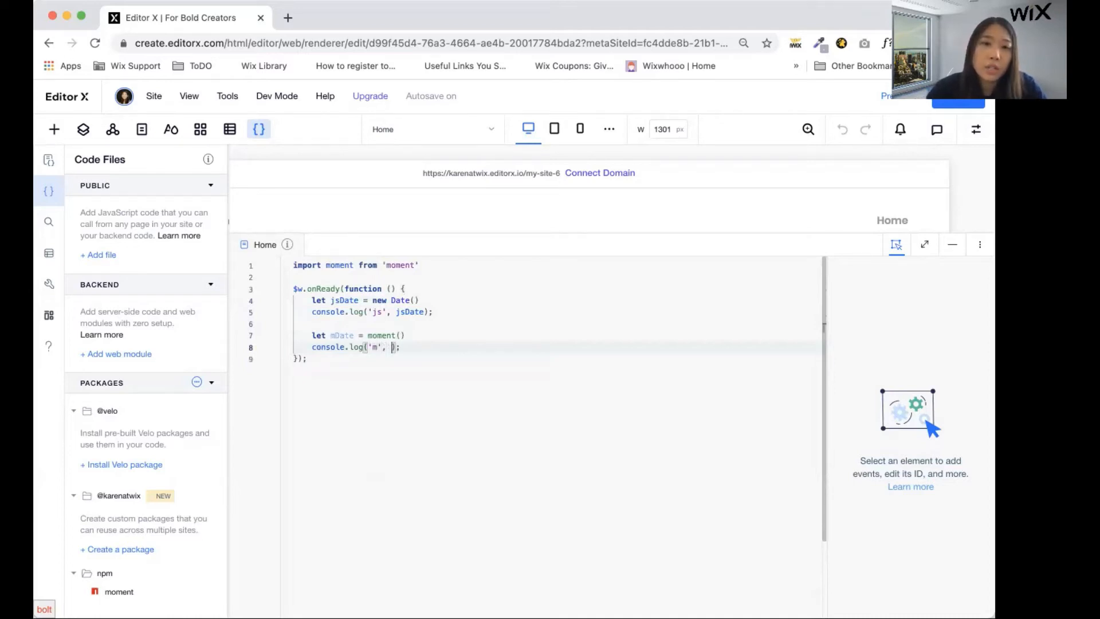
text(mDate)
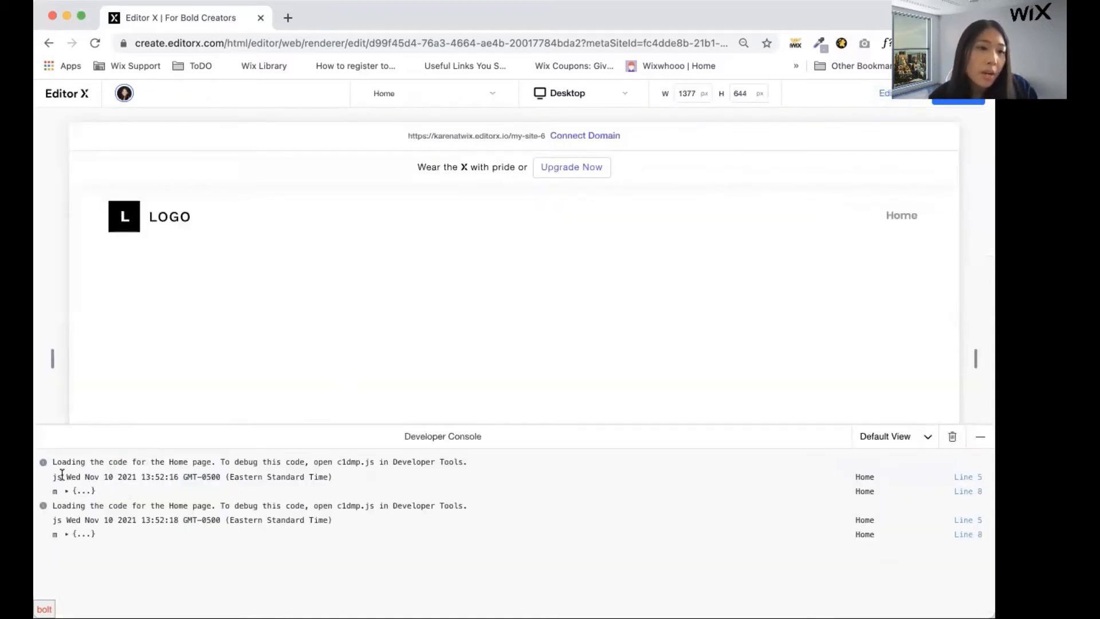
In the preview's developer console, expand the logged m moment object.
drag(66, 476, 305, 476)
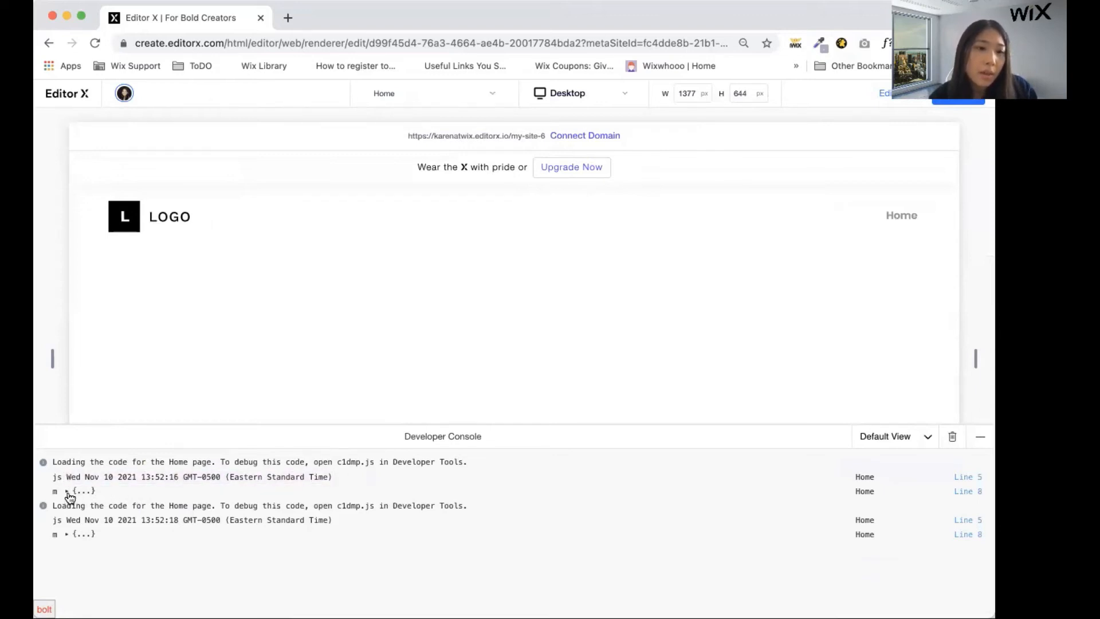
click(66, 490)
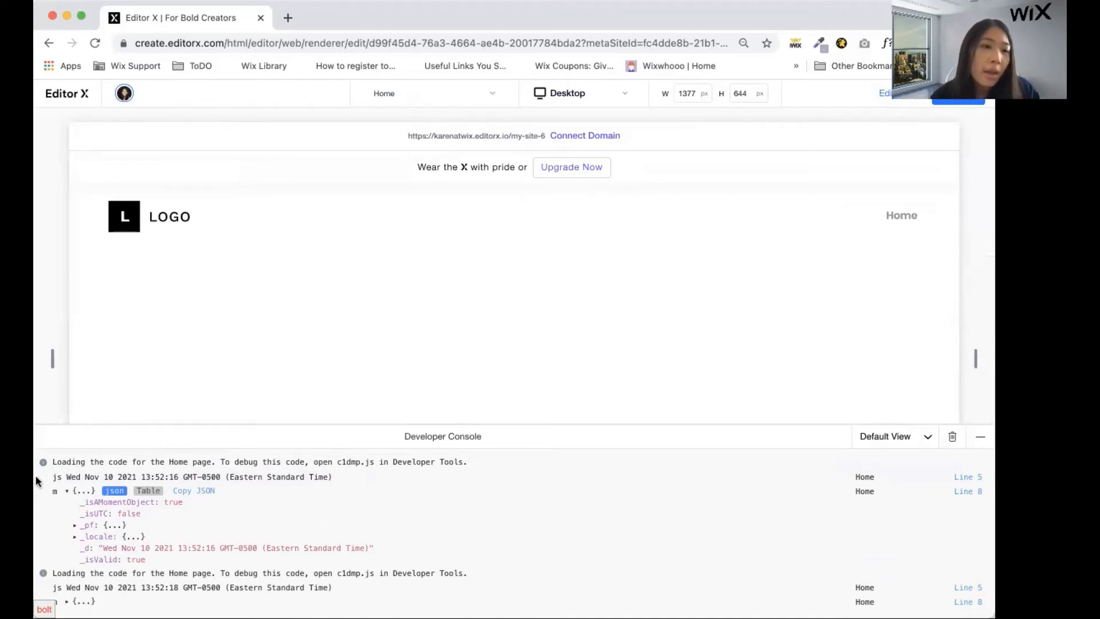
mouse_move(113, 572)
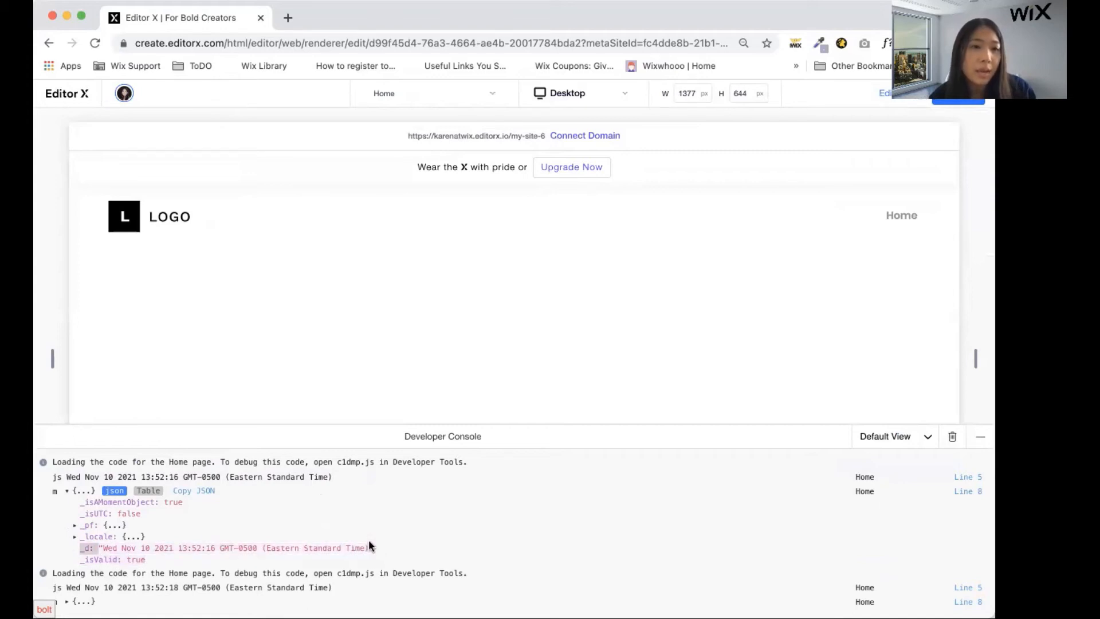
mouse_move(266, 493)
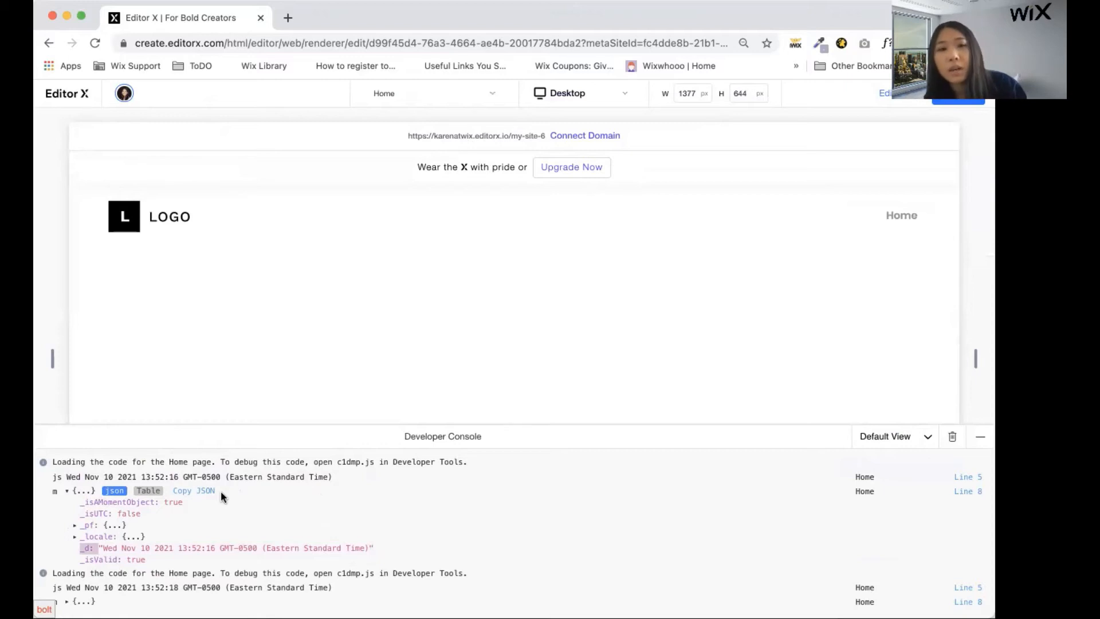
mouse_move(747, 138)
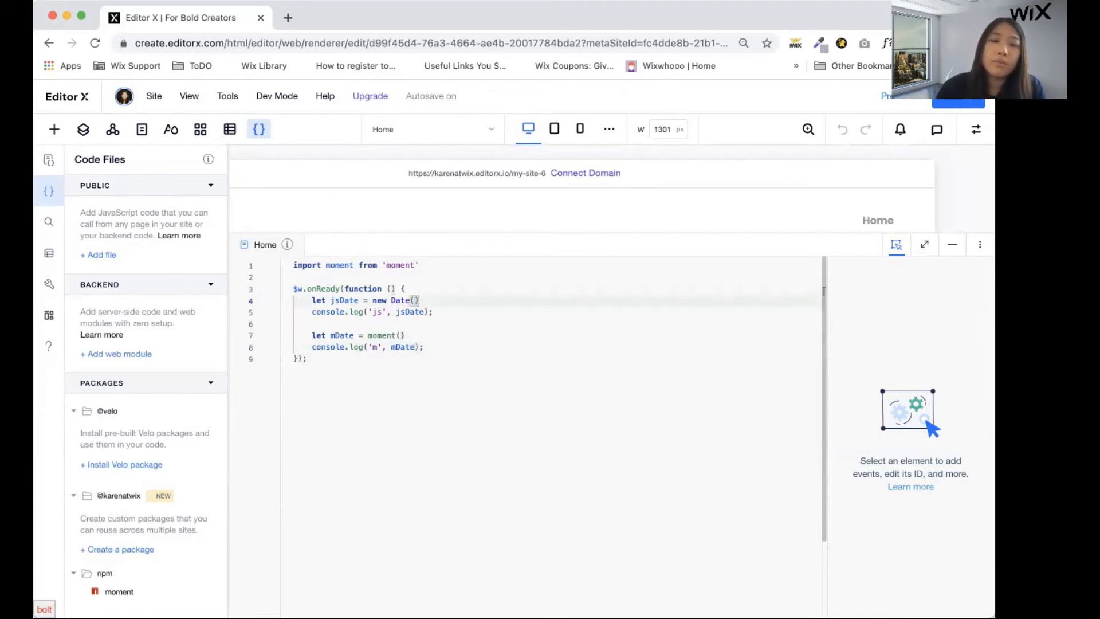
Change jsDate to new Date().getFullYear() via autocomplete.
text(.)
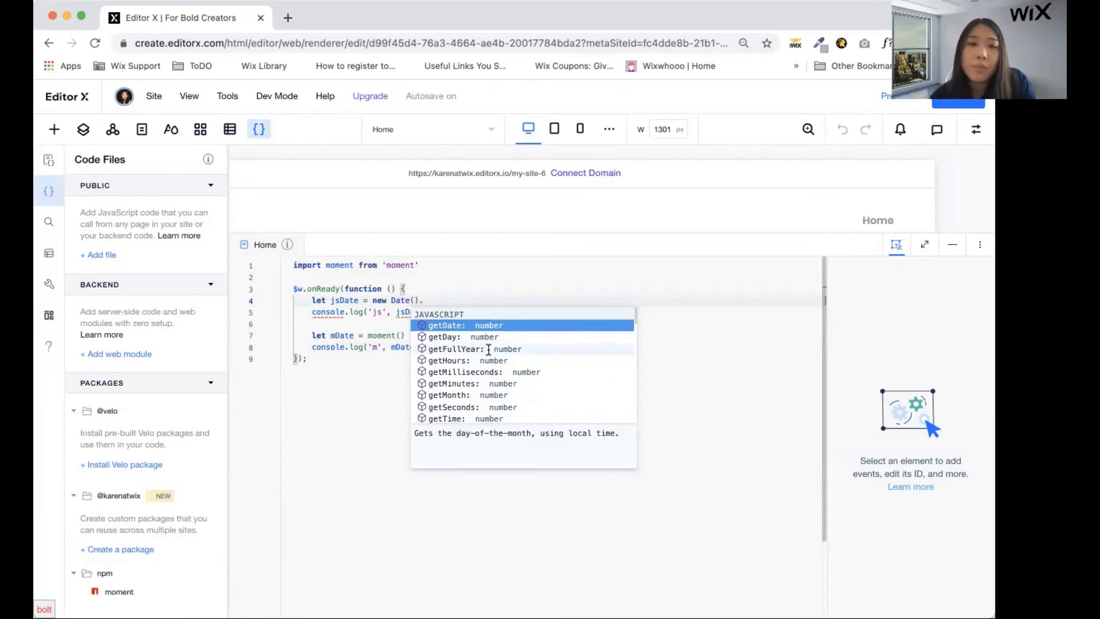
scroll(down, 3)
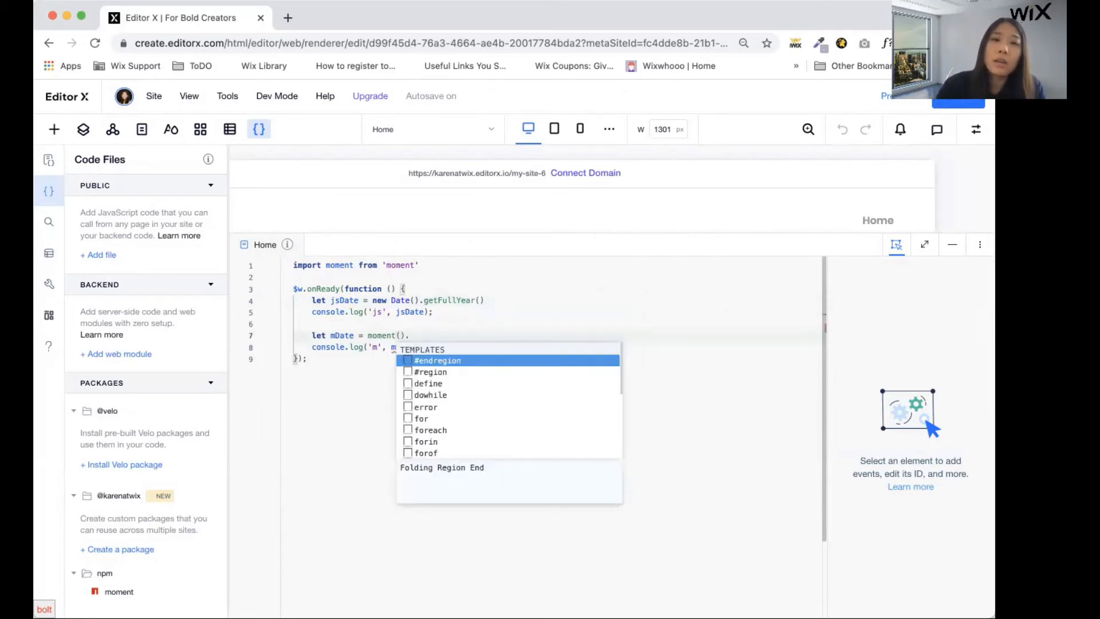
Append .format("YYYY") to moment() on the mDate line.
text(form)
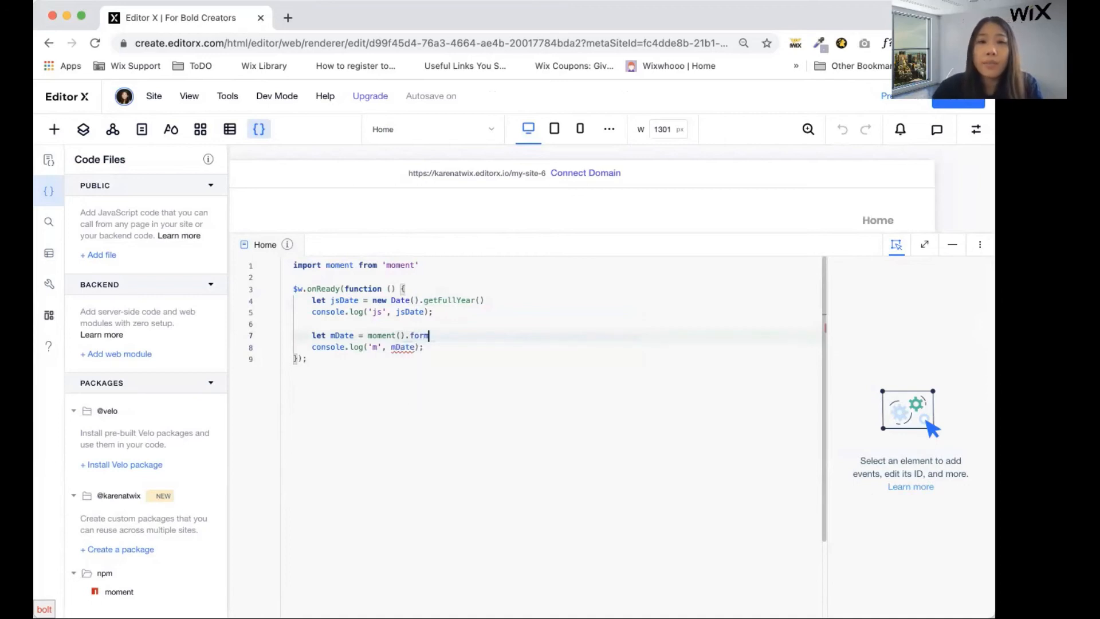
text(at())
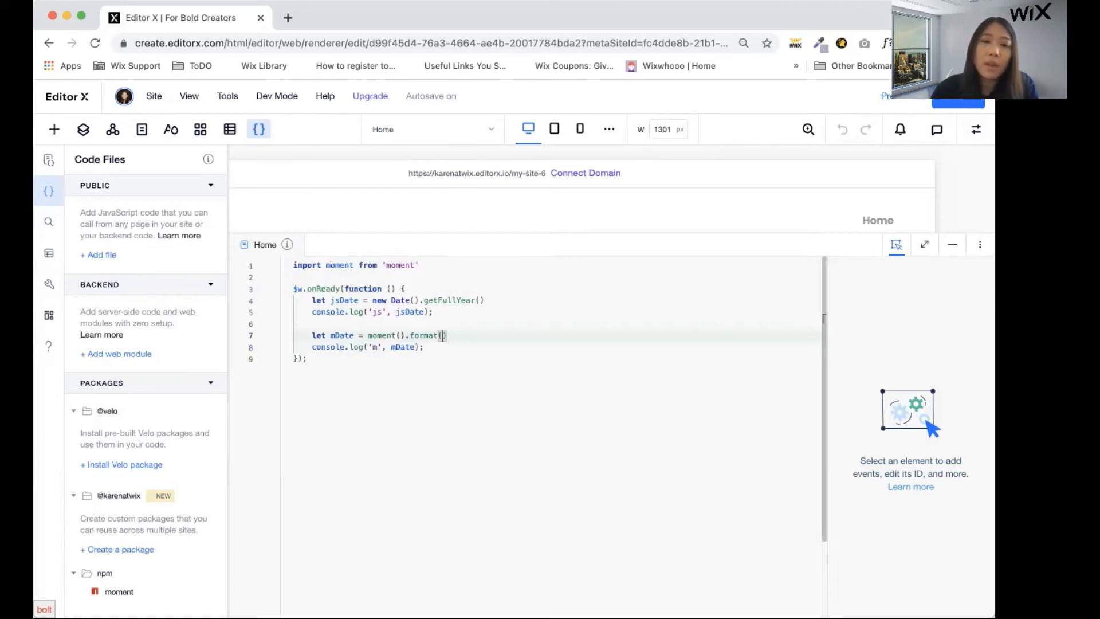
text(YYYY")
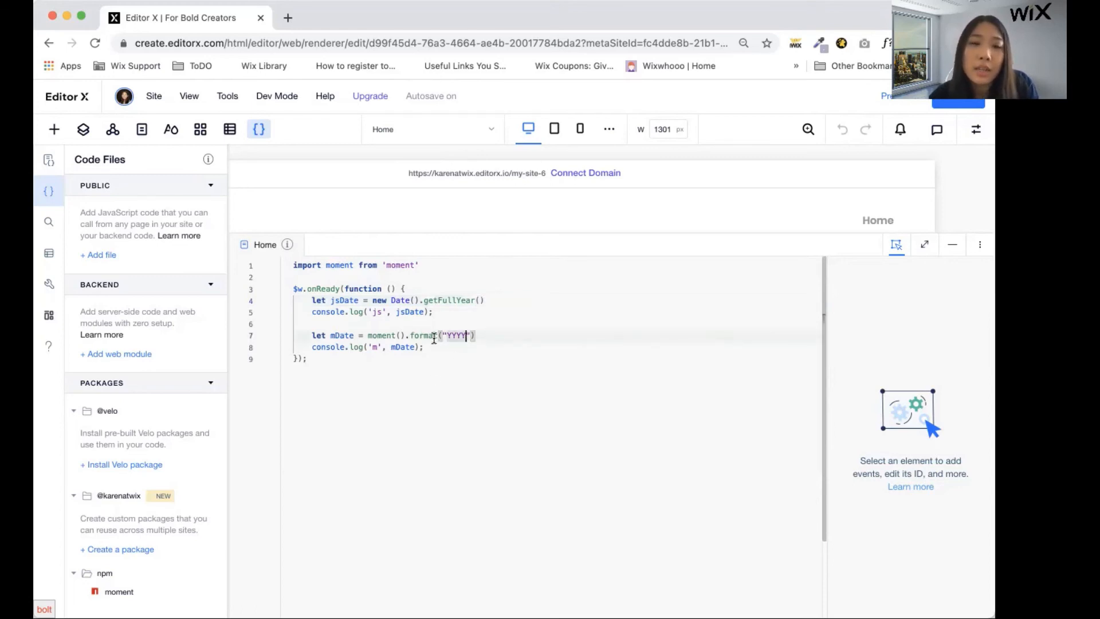
Extend the format string to "YYYY-MM".
text(-)
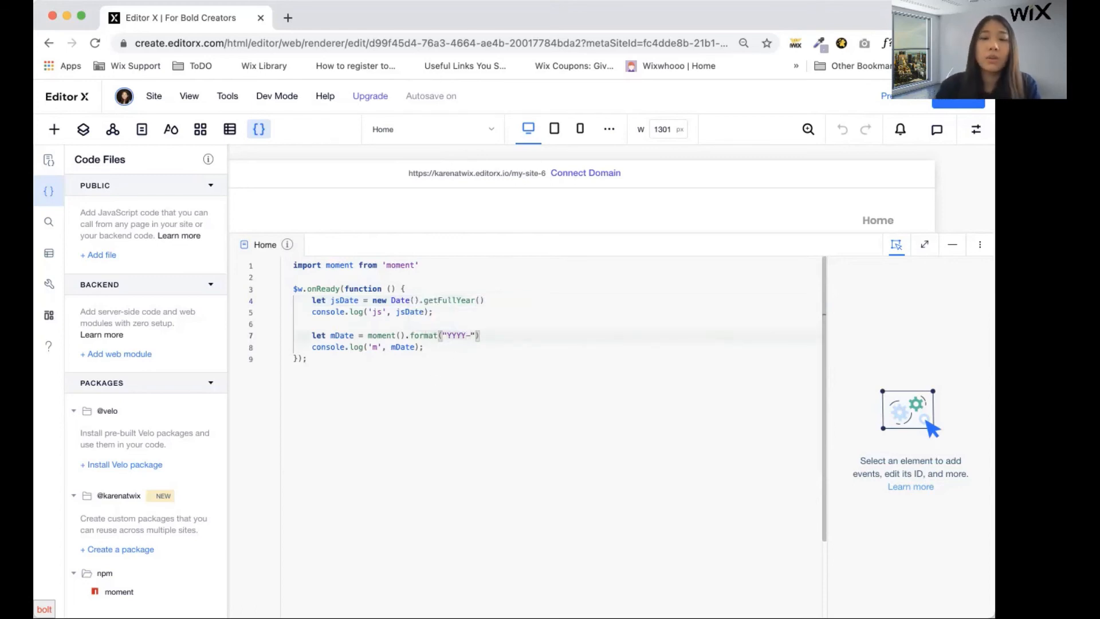
text(MM)
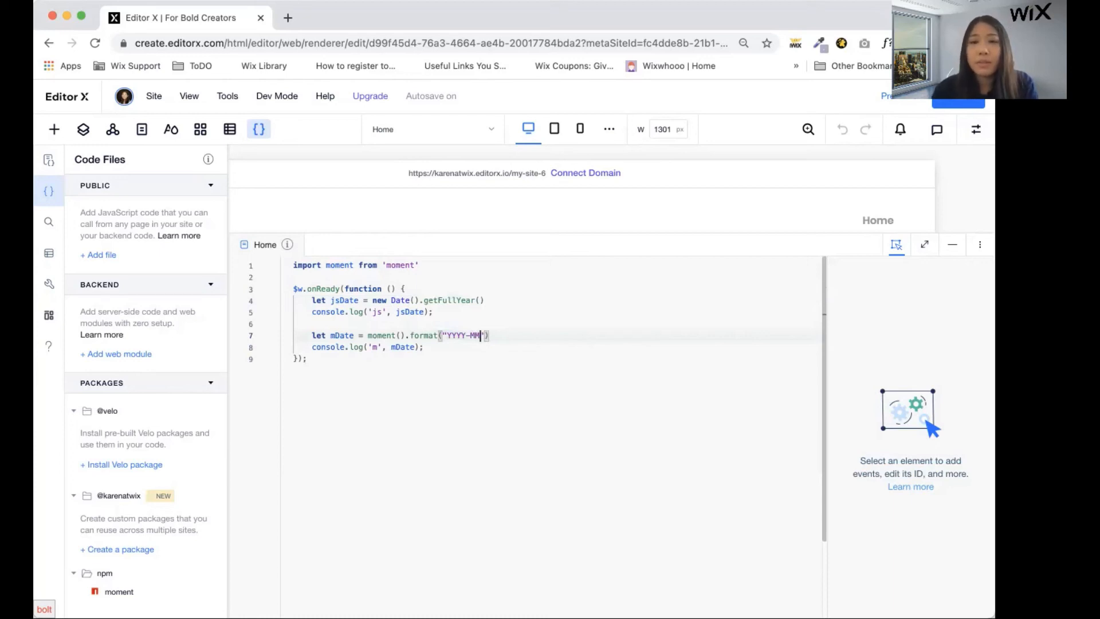